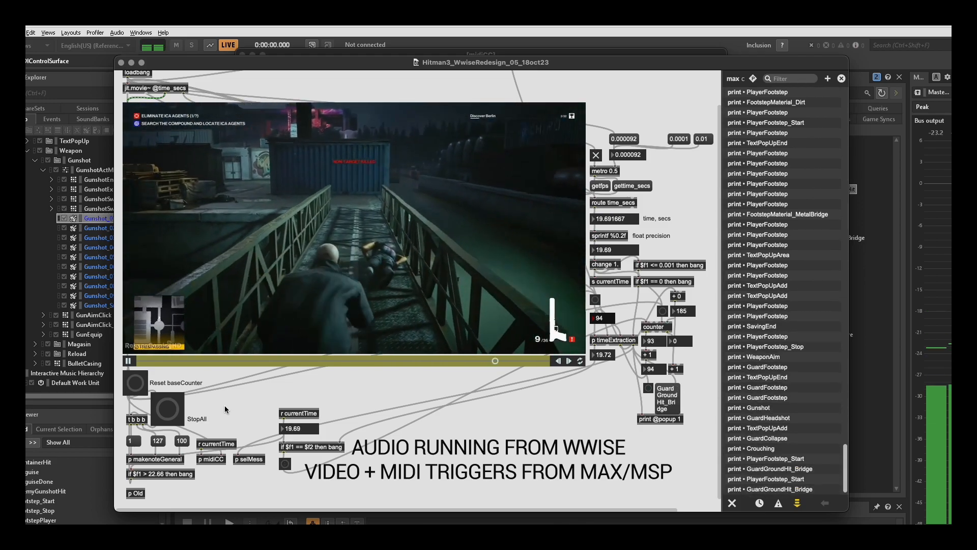
Step: Open REAPER's Region/Marker Manager and scroll through the event markers M17–M62
double_click(613, 339)
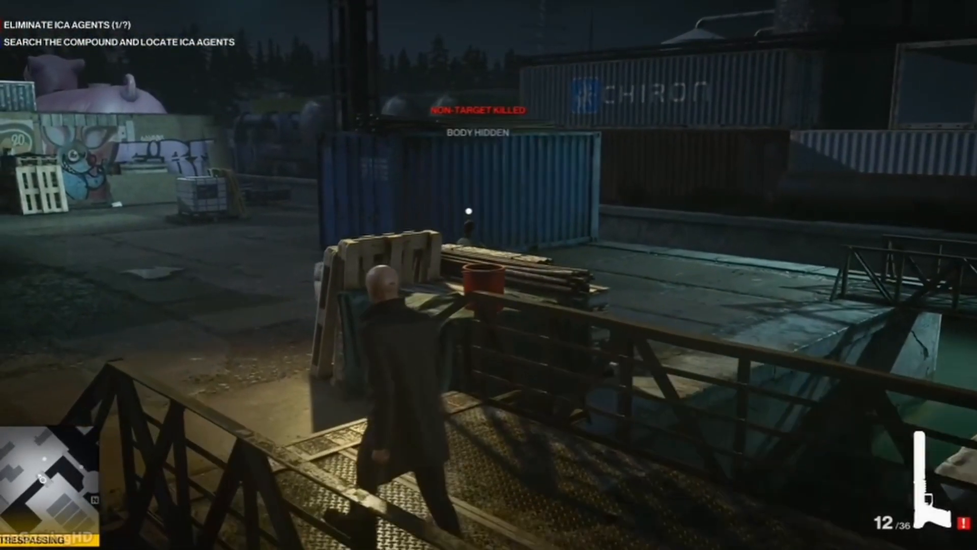
click(489, 275)
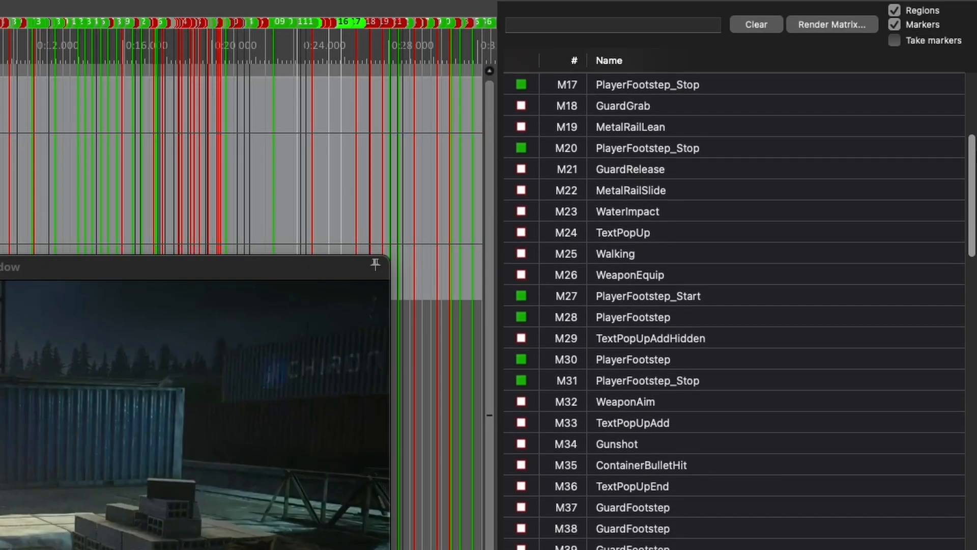
scroll(down, 3)
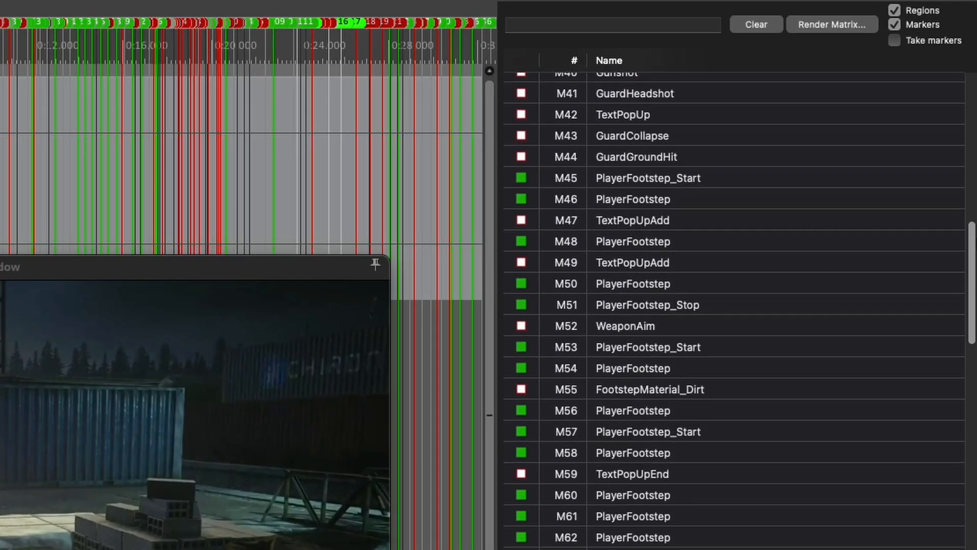
scroll(down, 3)
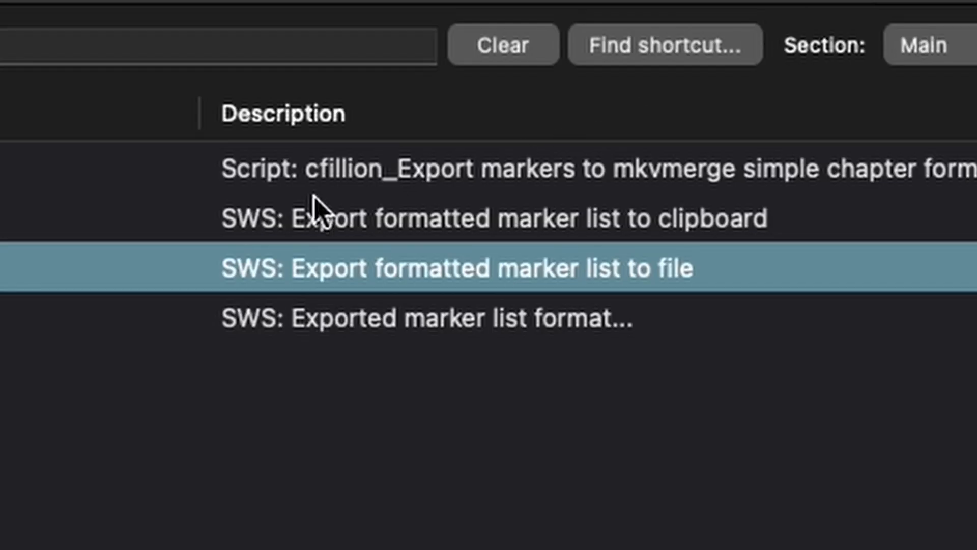
mouse_move(538, 303)
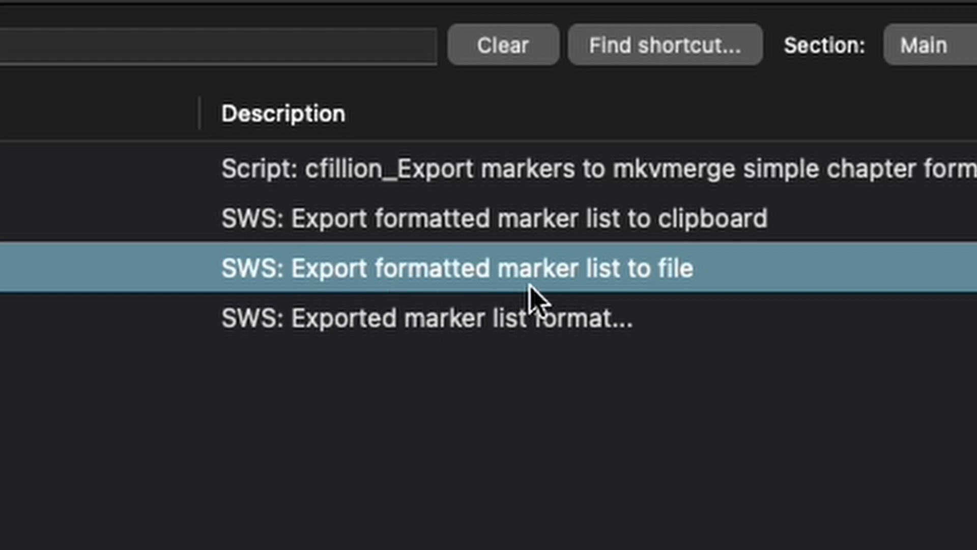
mouse_move(539, 305)
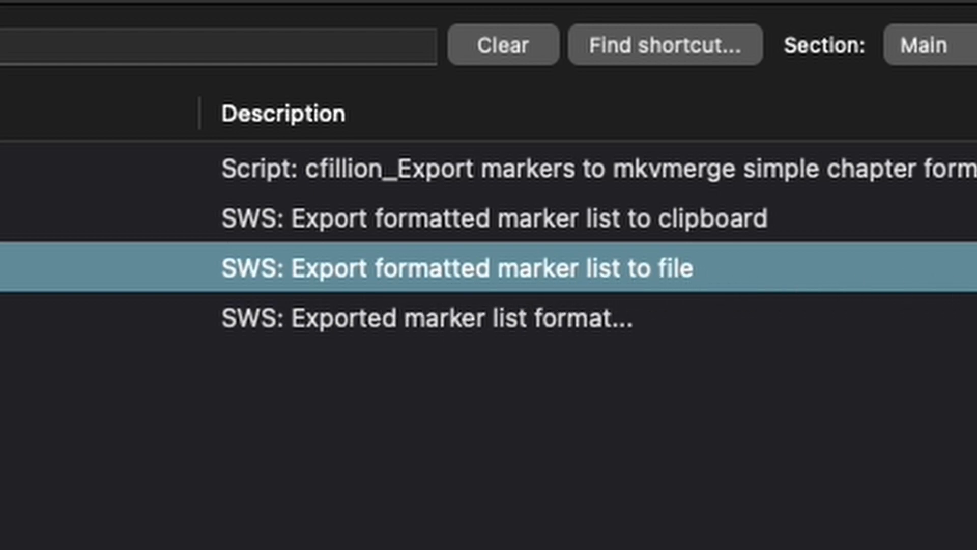